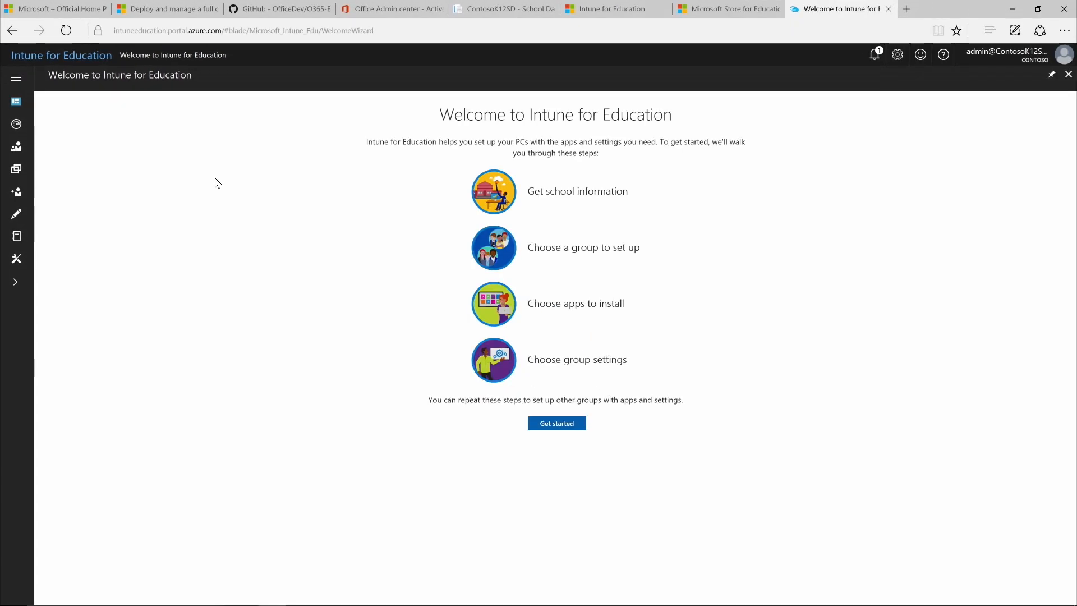
Step: Start the guided setup wizard and continue past the school information step
{"action": "left_click", "coordinate": [557, 423]}
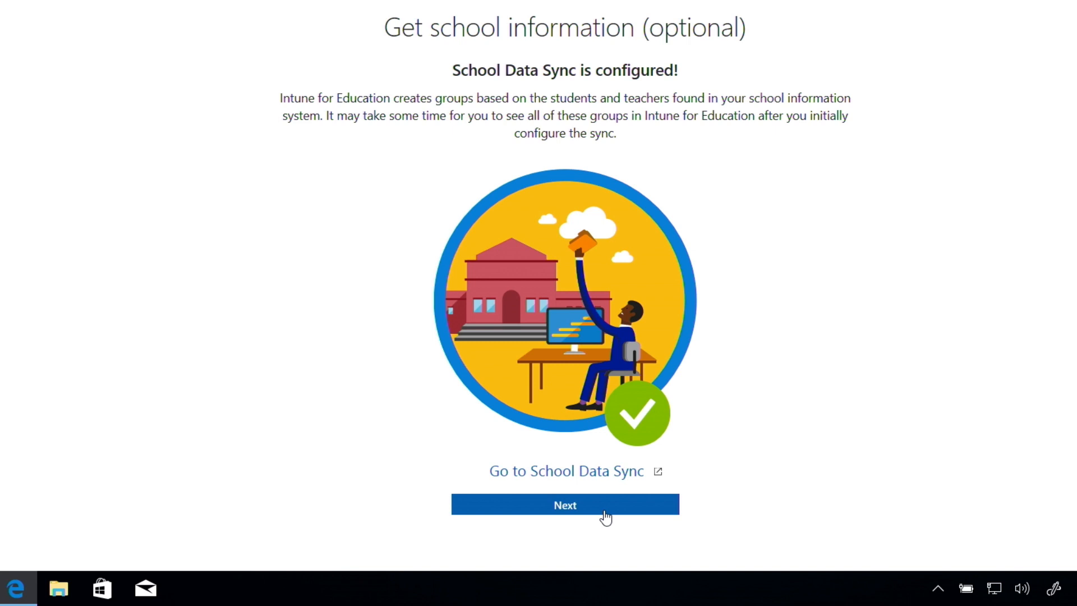
{"action": "left_click", "coordinate": [564, 505]}
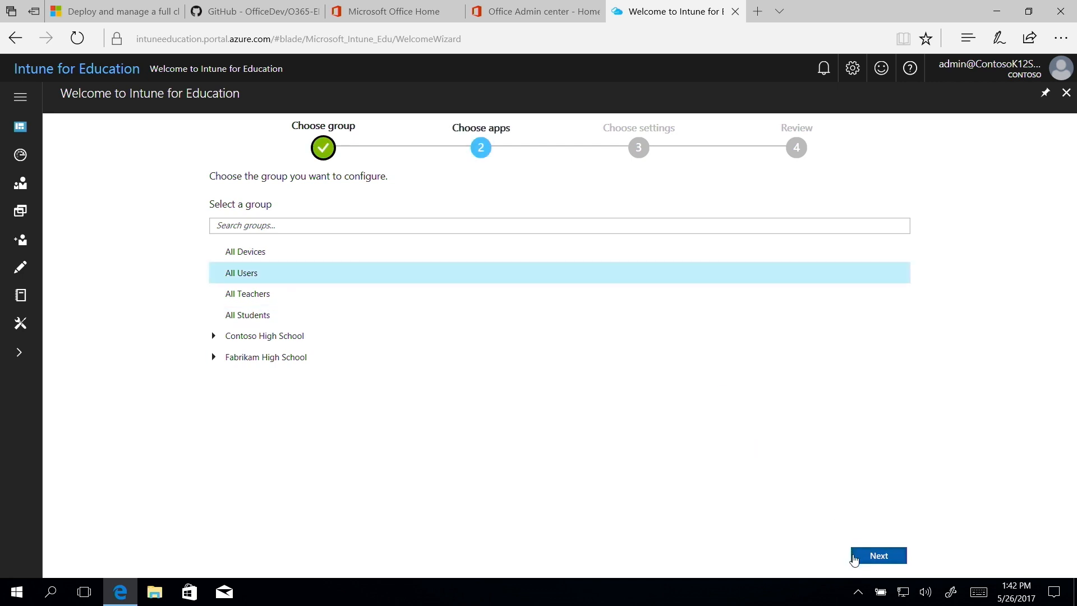
Step: Confirm All Users, then select LEGO Education WeDo, Arduino IDE and Office desktop apps
{"action": "left_click", "coordinate": [878, 556]}
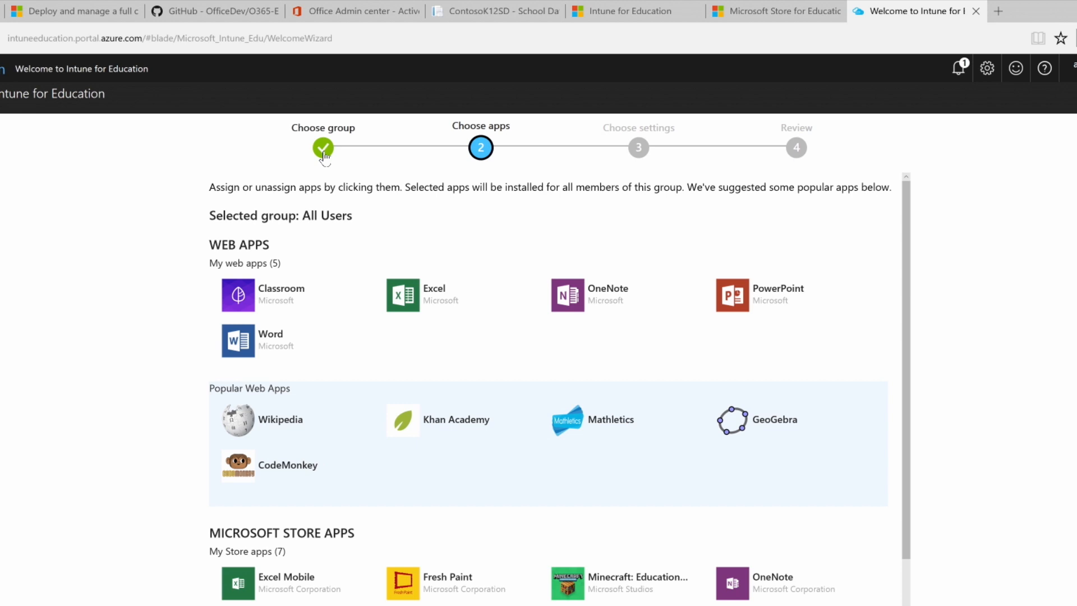
{"action": "left_click", "coordinate": [322, 148]}
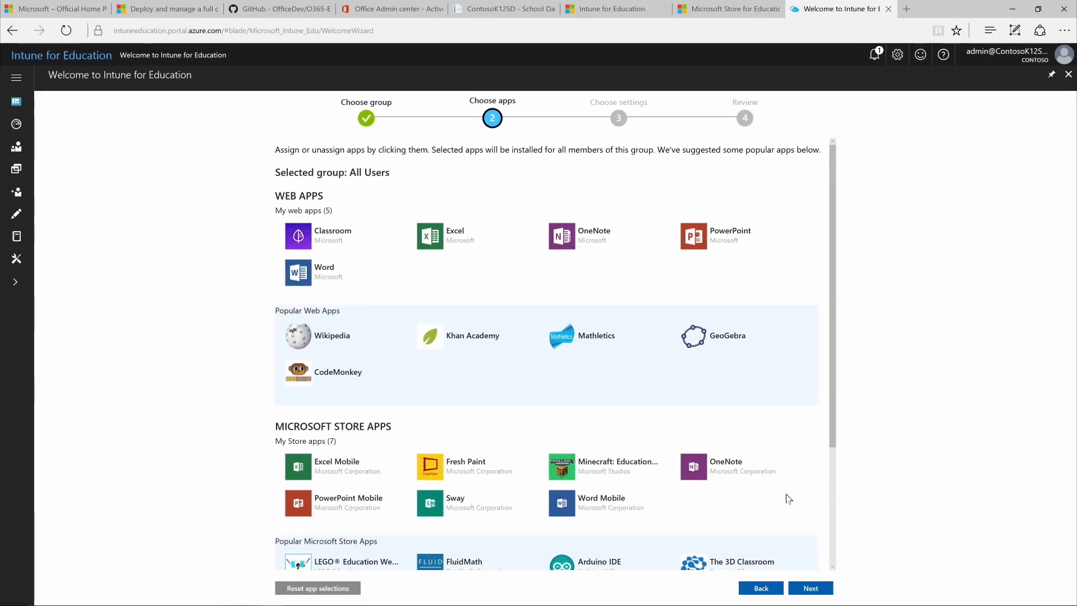
{"action": "scroll", "scroll_direction": "down", "scroll_amount": 3}
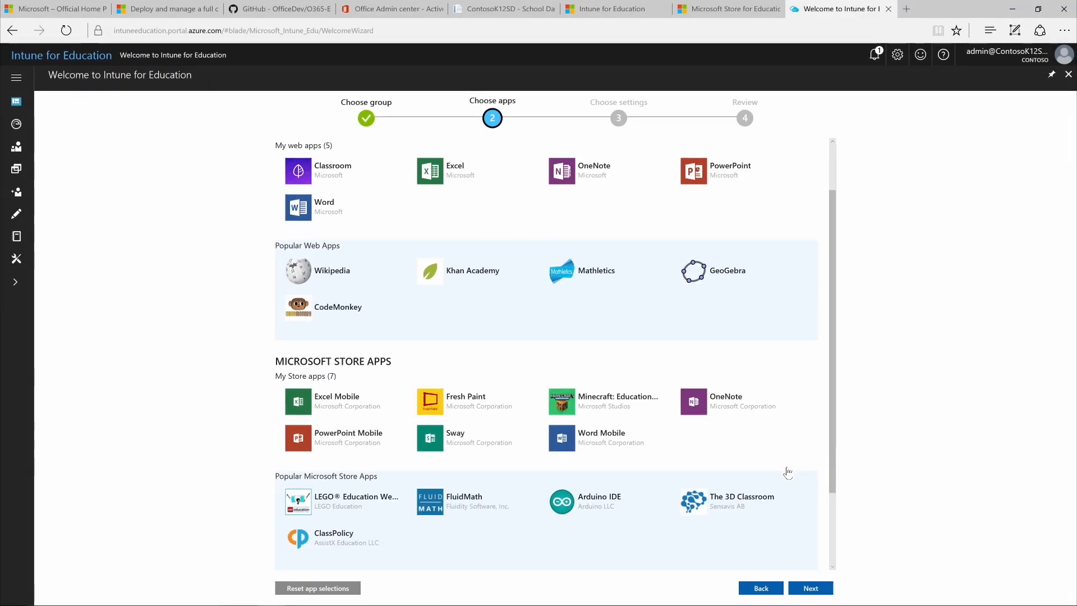
{"action": "scroll", "scroll_direction": "down", "scroll_amount": 3}
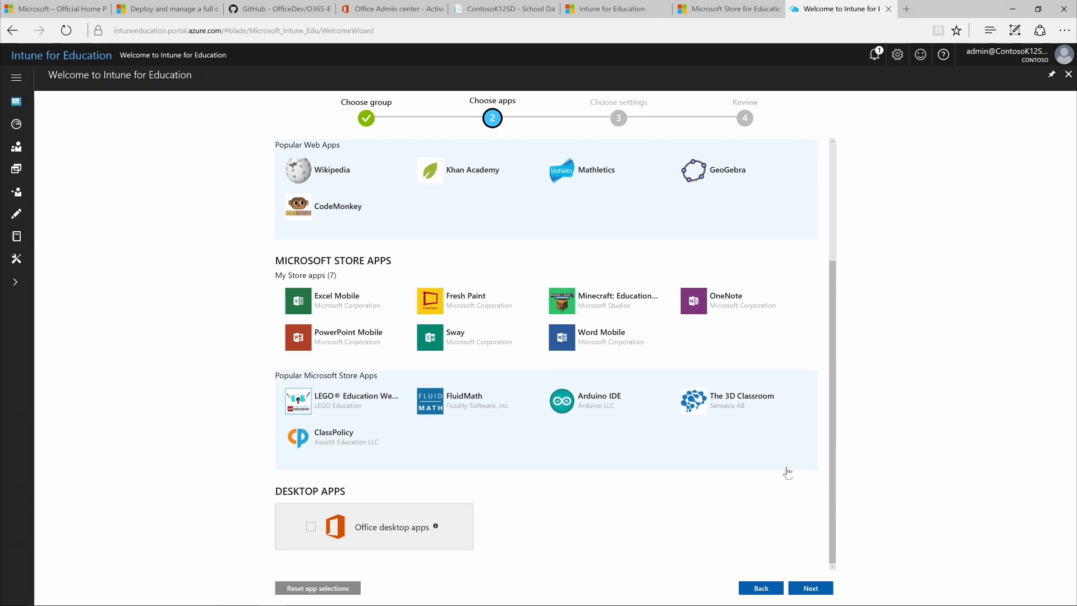
{"action": "mouse_move", "coordinate": [278, 403]}
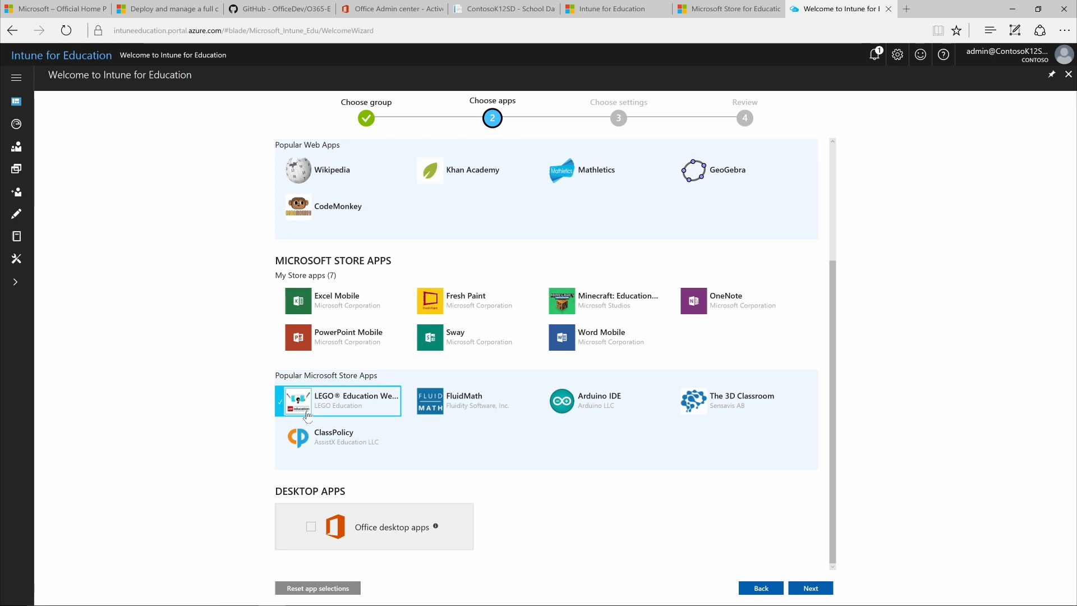
{"action": "mouse_move", "coordinate": [525, 435]}
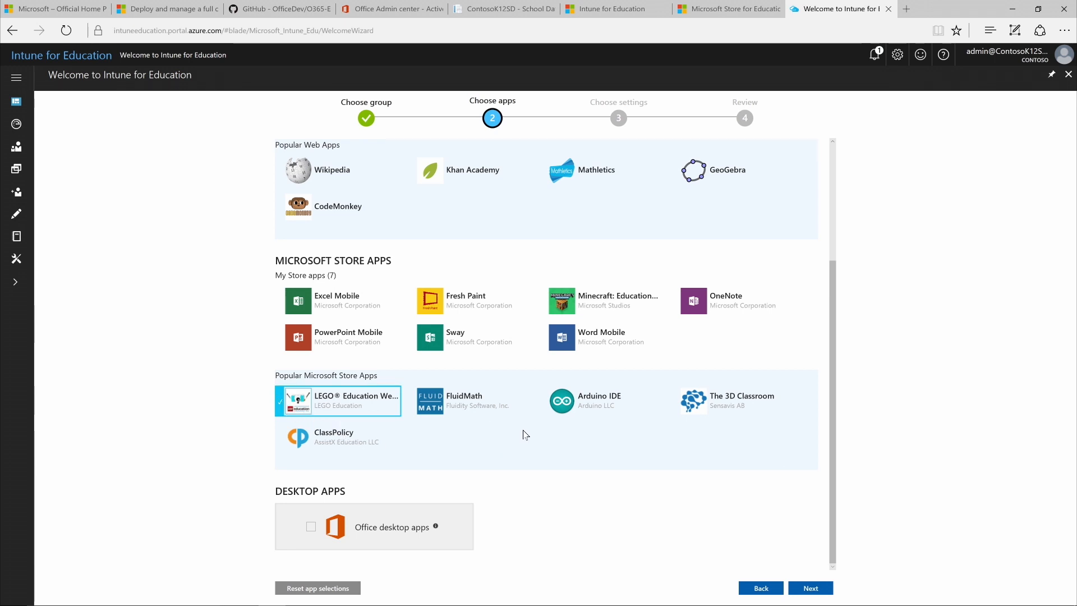
{"action": "mouse_move", "coordinate": [541, 402]}
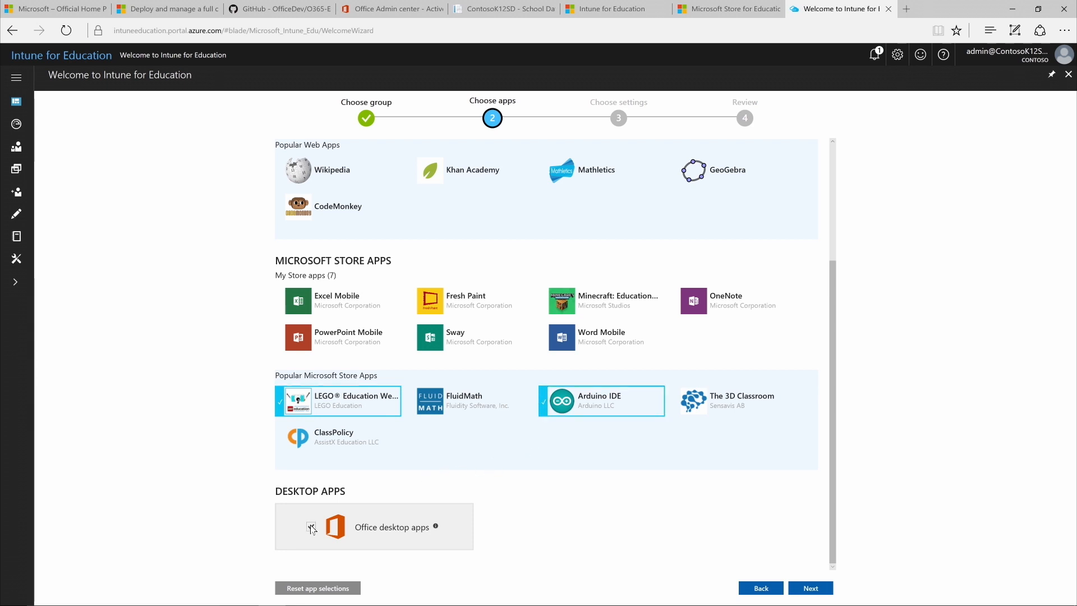
{"action": "left_click", "coordinate": [312, 527]}
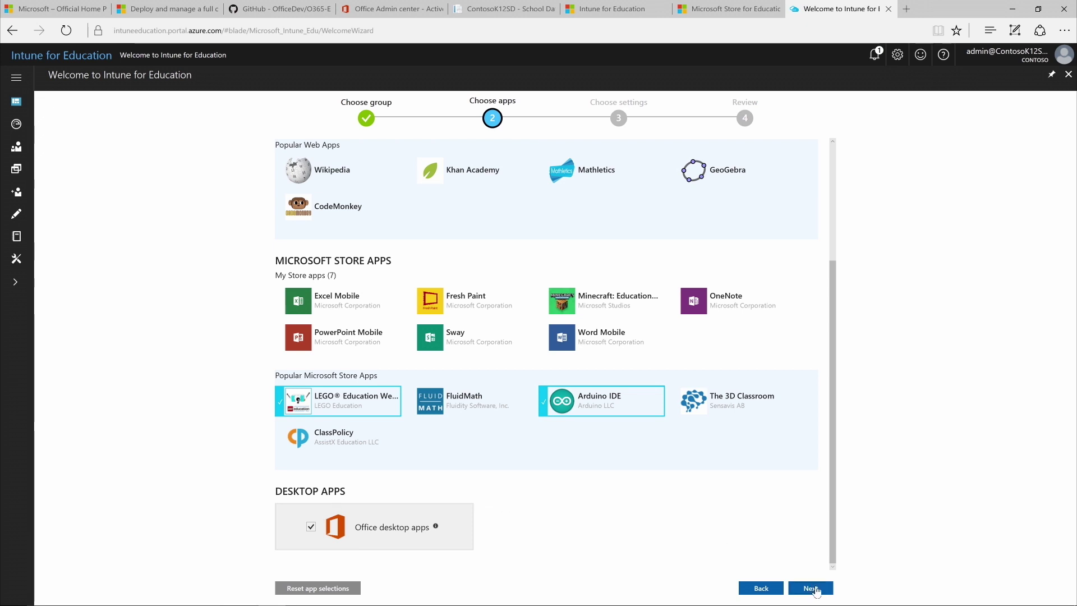
Step: Block Microsoft Store for Business apps and require private-store installs under App settings, then continue to review
{"action": "left_click", "coordinate": [810, 604]}
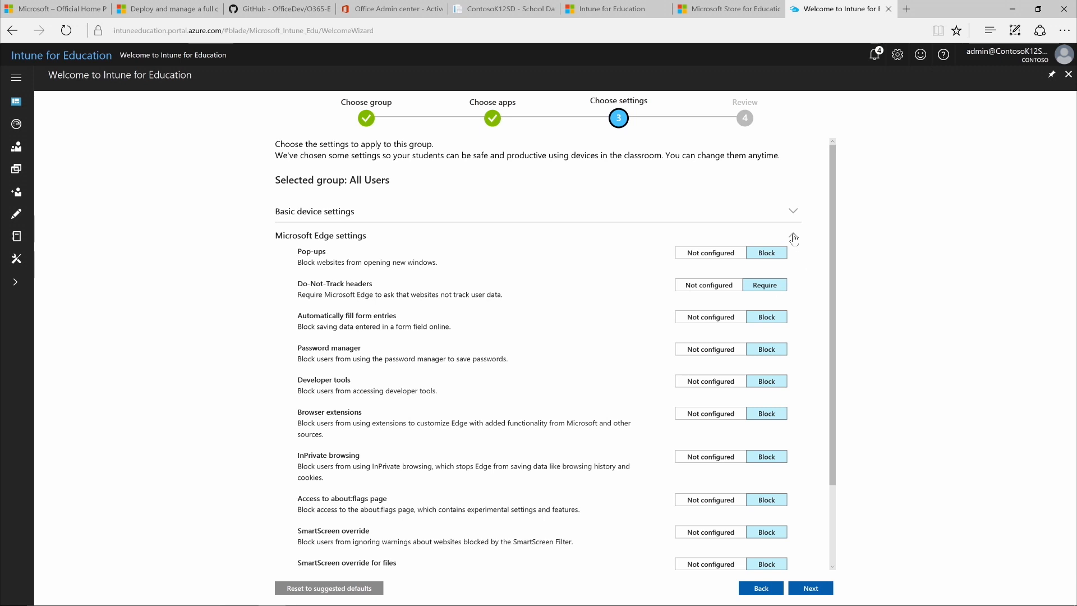
{"action": "left_click", "coordinate": [793, 234]}
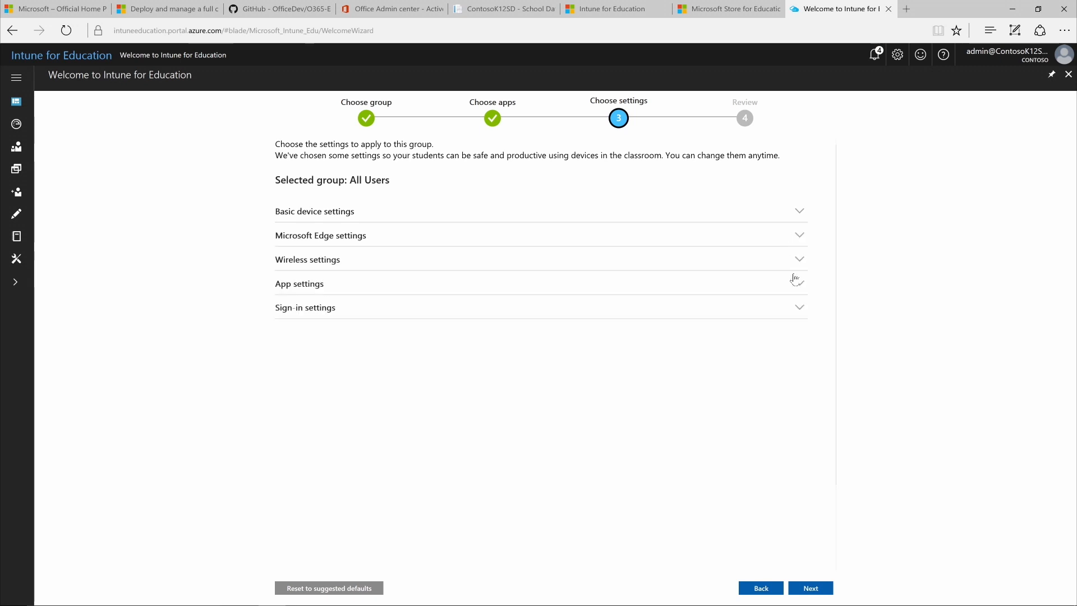
{"action": "left_click", "coordinate": [299, 284]}
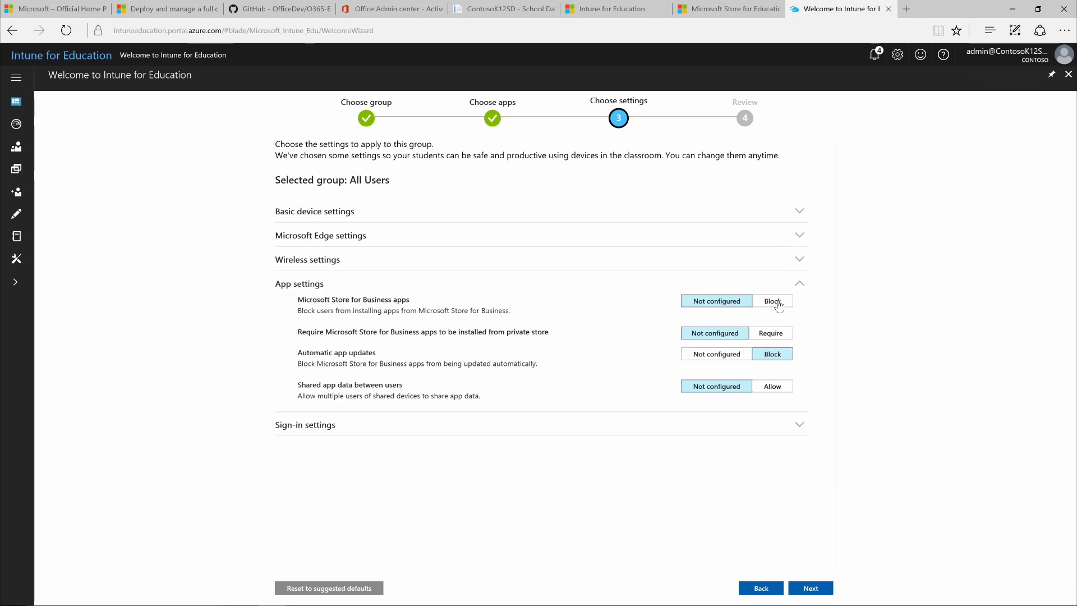
{"action": "left_click", "coordinate": [772, 301]}
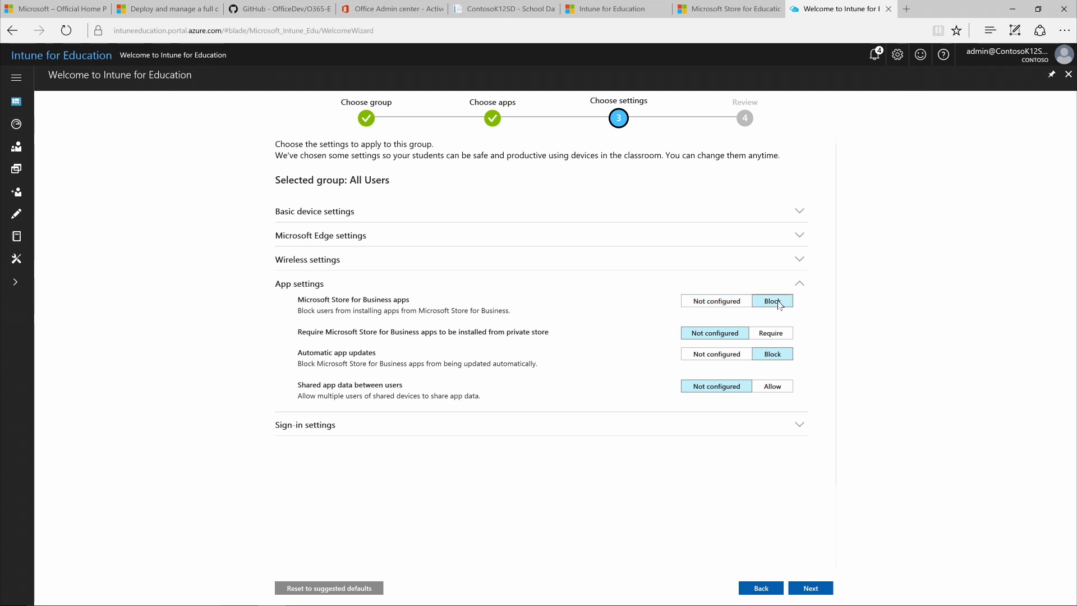
{"action": "mouse_move", "coordinate": [781, 314]}
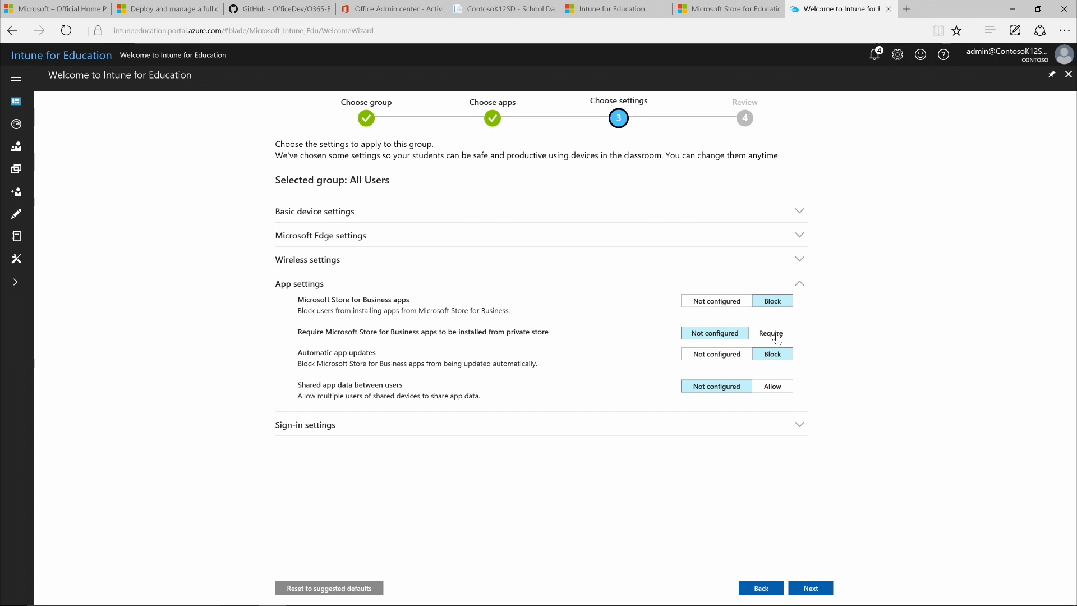
{"action": "left_click", "coordinate": [772, 333]}
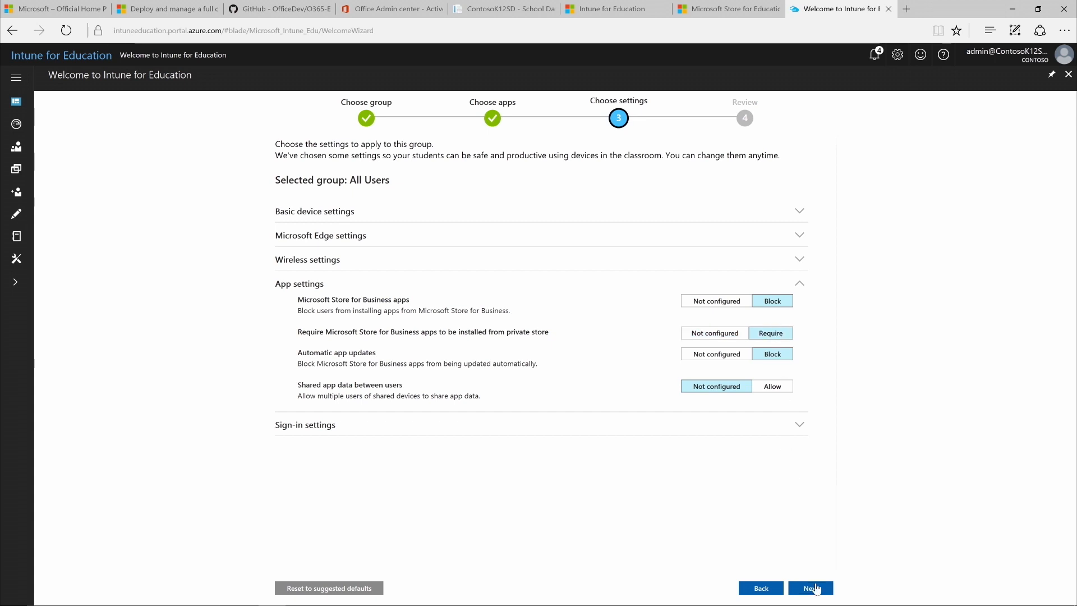
{"action": "left_click", "coordinate": [810, 588]}
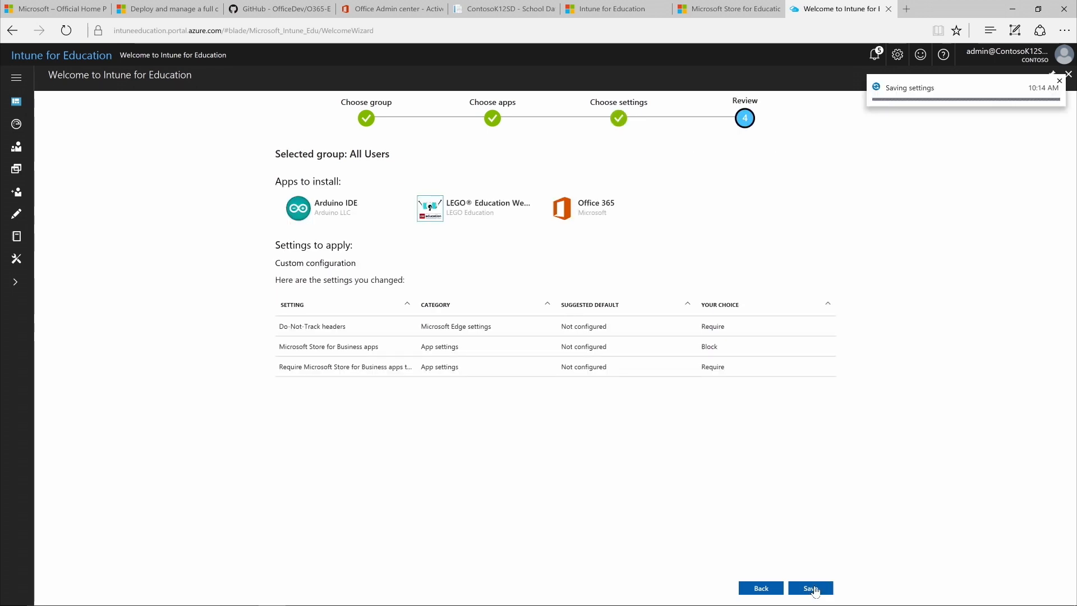
Step: Save the All Users configuration to finish express setup
{"action": "left_click", "coordinate": [813, 603]}
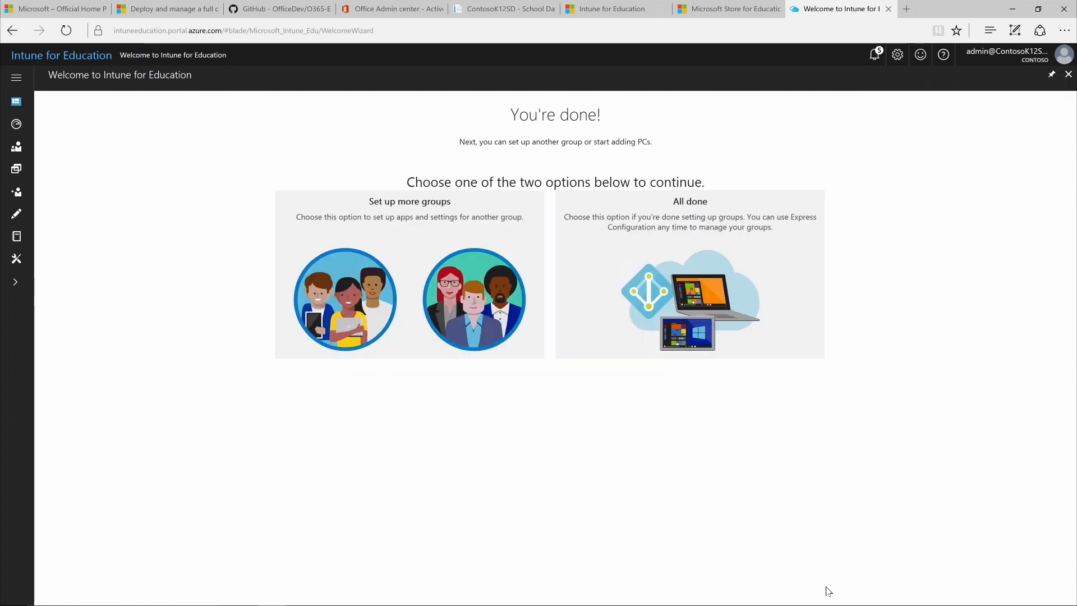
{"action": "mouse_move", "coordinate": [823, 581]}
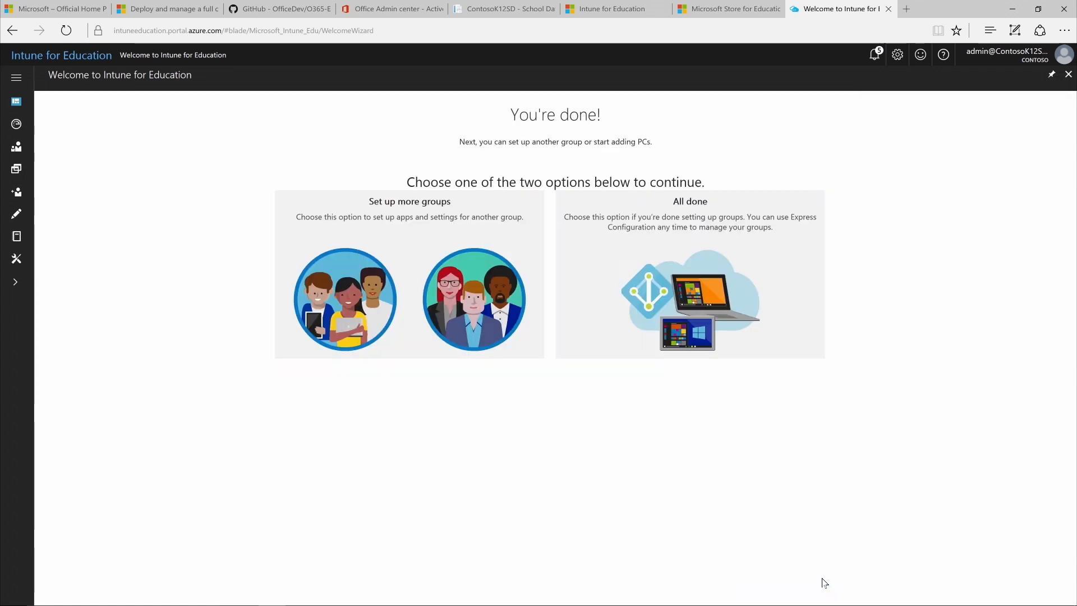
{"action": "mouse_move", "coordinate": [774, 487]}
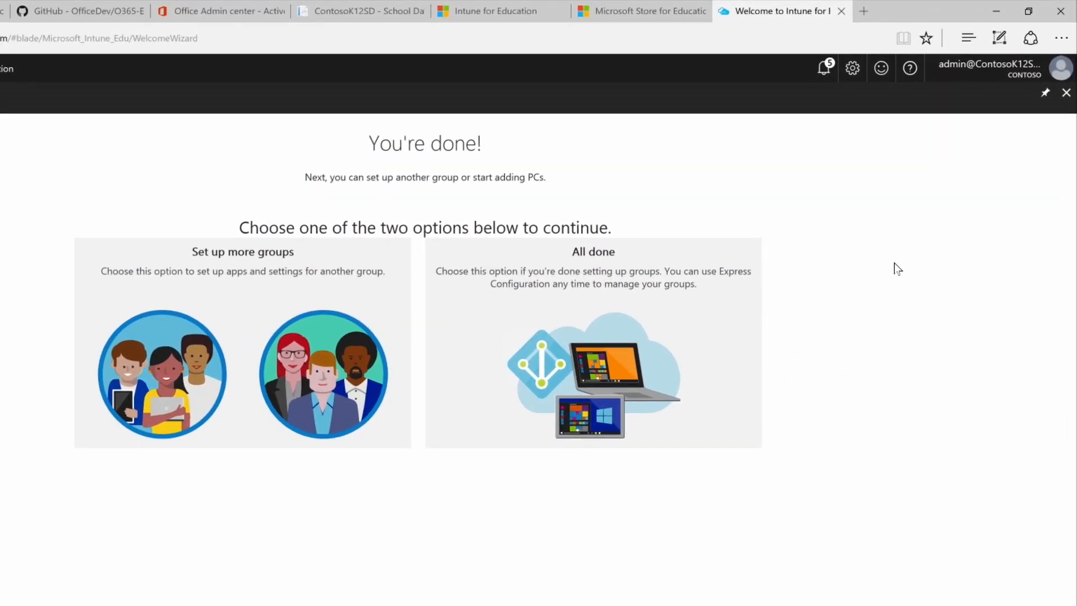
{"action": "mouse_move", "coordinate": [1029, 141]}
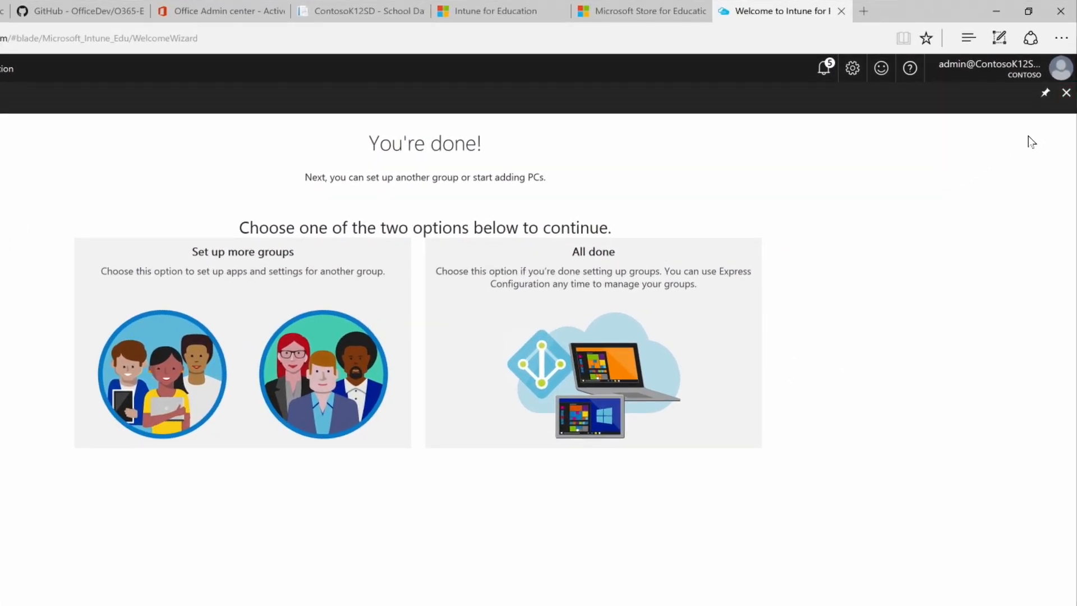
{"action": "mouse_move", "coordinate": [724, 339]}
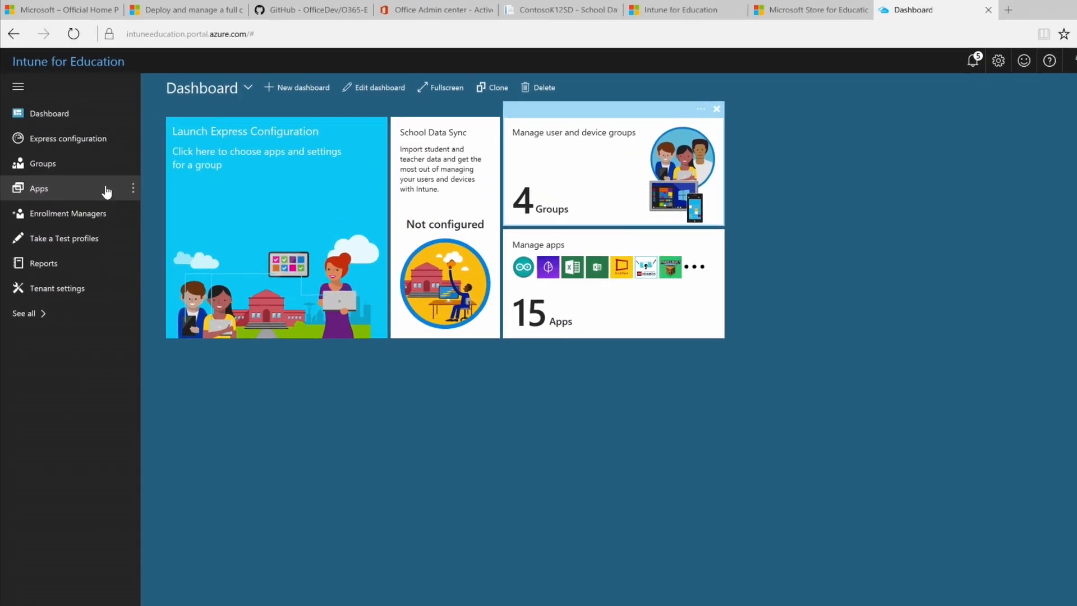
Step: In Microsoft Store for Education, acquire Duolingo and add it to the private store
{"action": "left_click", "coordinate": [39, 188]}
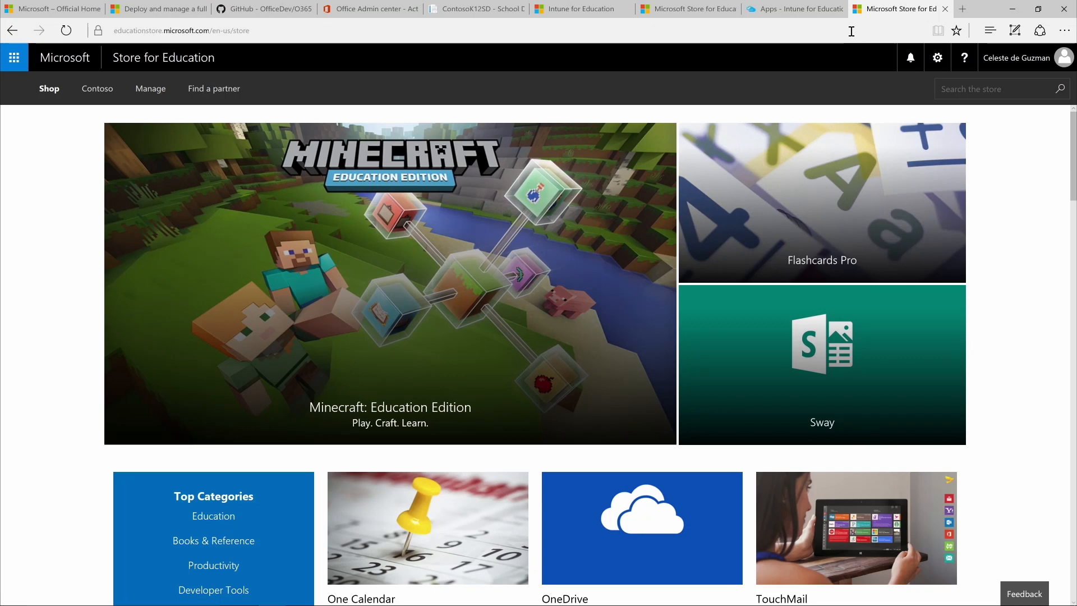
{"action": "scroll", "scroll_direction": "down", "scroll_amount": 3}
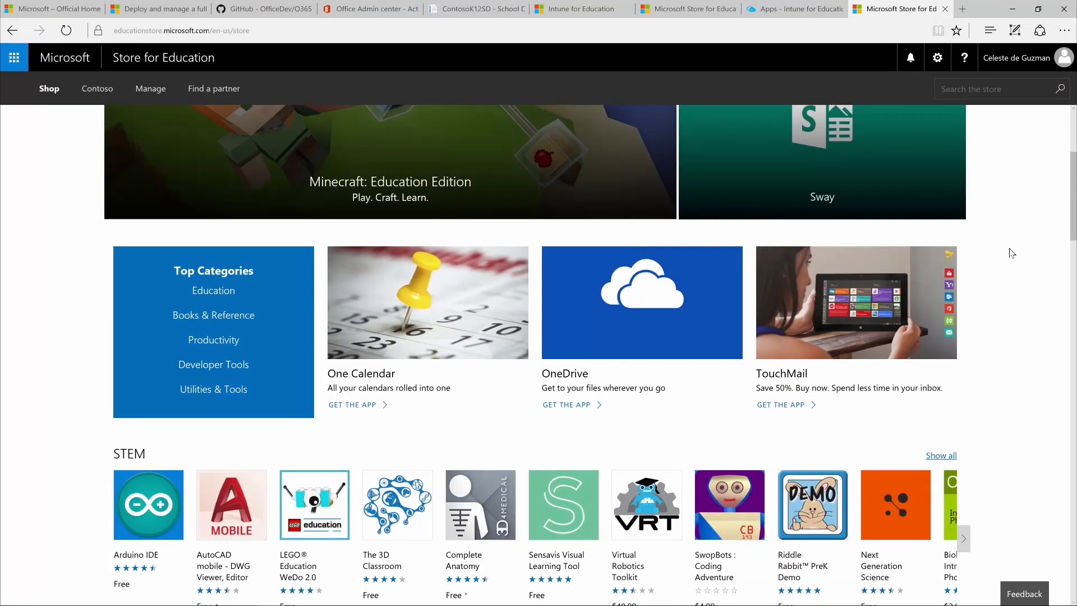
{"action": "scroll", "scroll_direction": "down", "scroll_amount": 3}
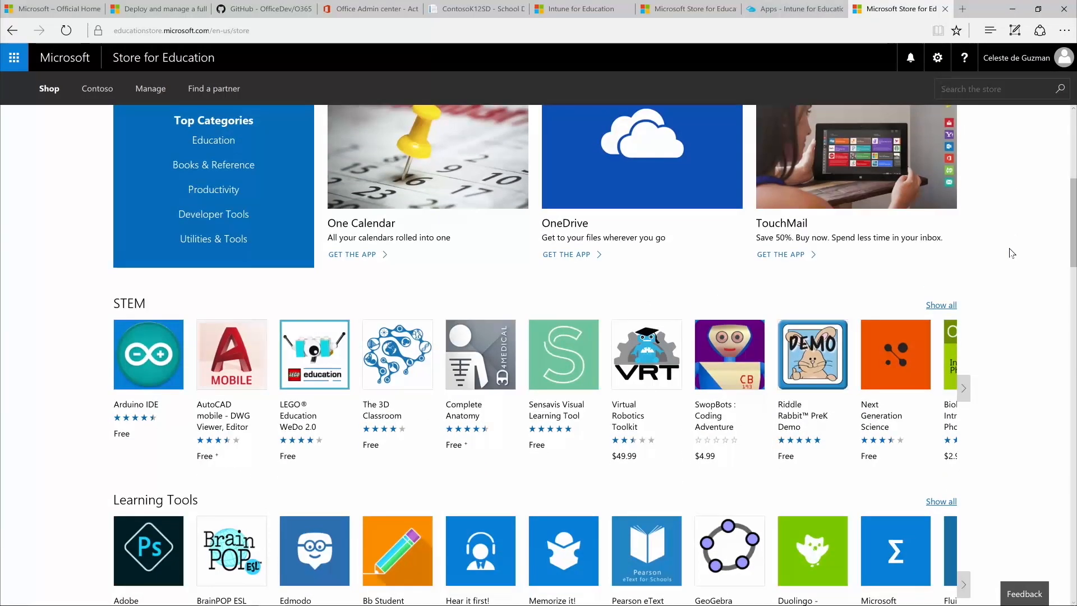
{"action": "scroll", "scroll_direction": "down", "scroll_amount": 3}
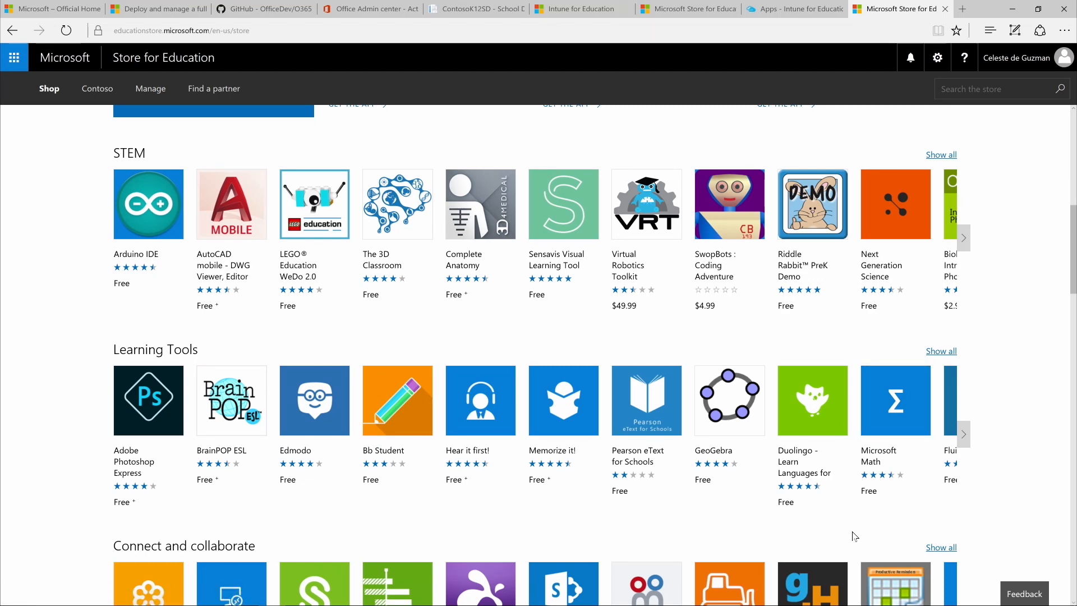
{"action": "left_click", "coordinate": [812, 400]}
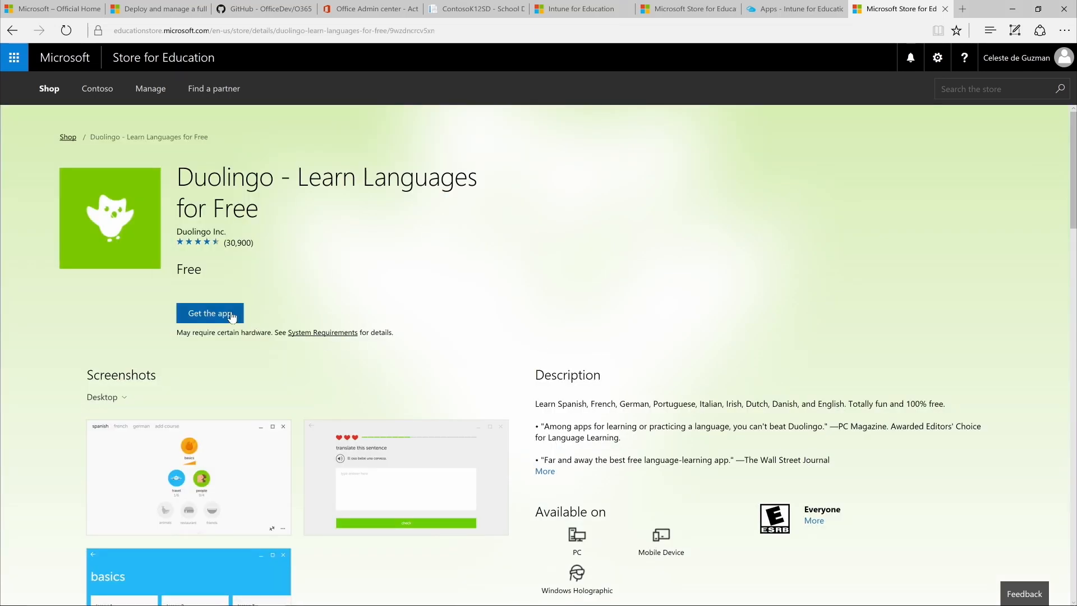
{"action": "left_click", "coordinate": [210, 313]}
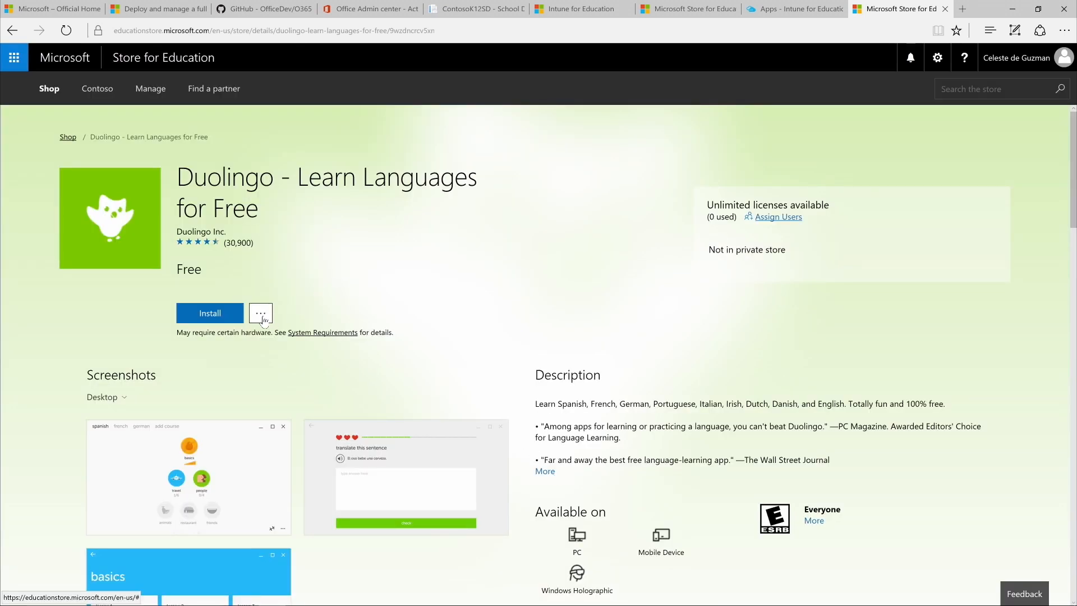
{"action": "left_click", "coordinate": [260, 313]}
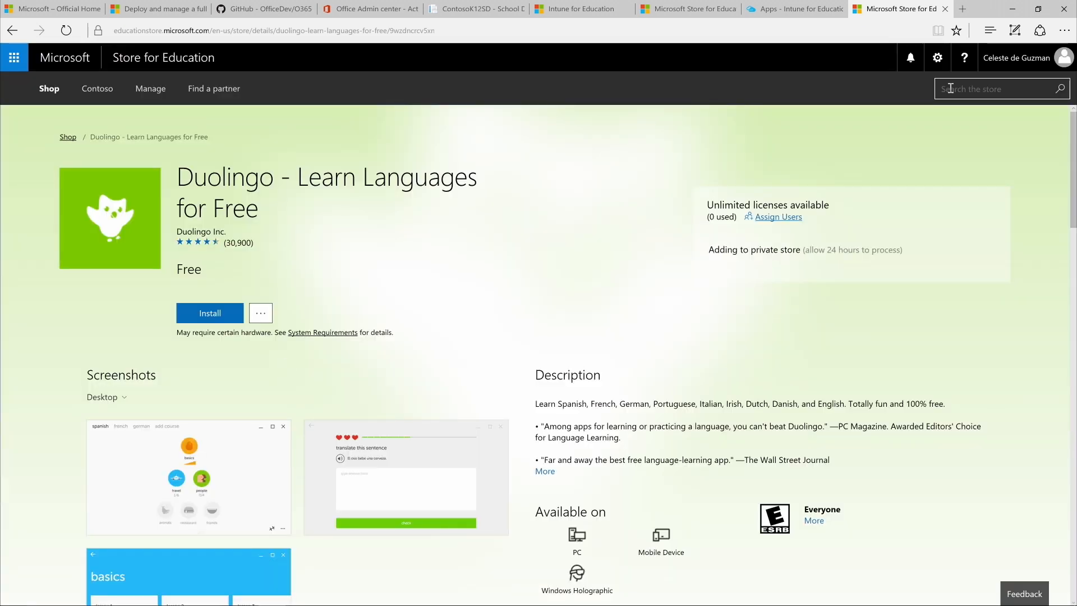
Step: Search for Khan Academy, acquire it and dismiss the order confirmation
{"action": "type", "text": "khan academy"}
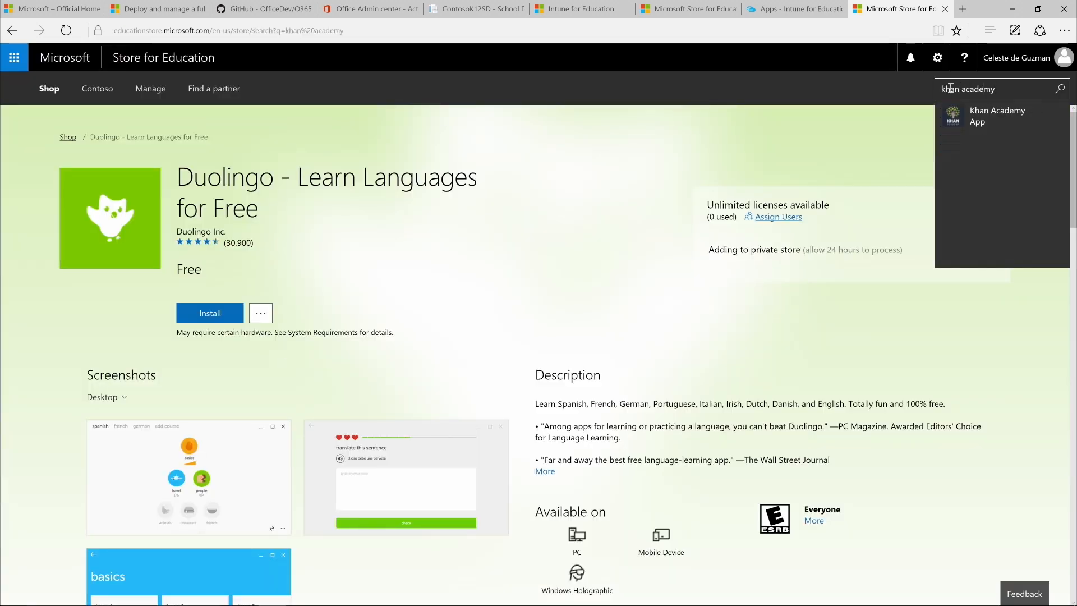
{"action": "left_click", "coordinate": [996, 115]}
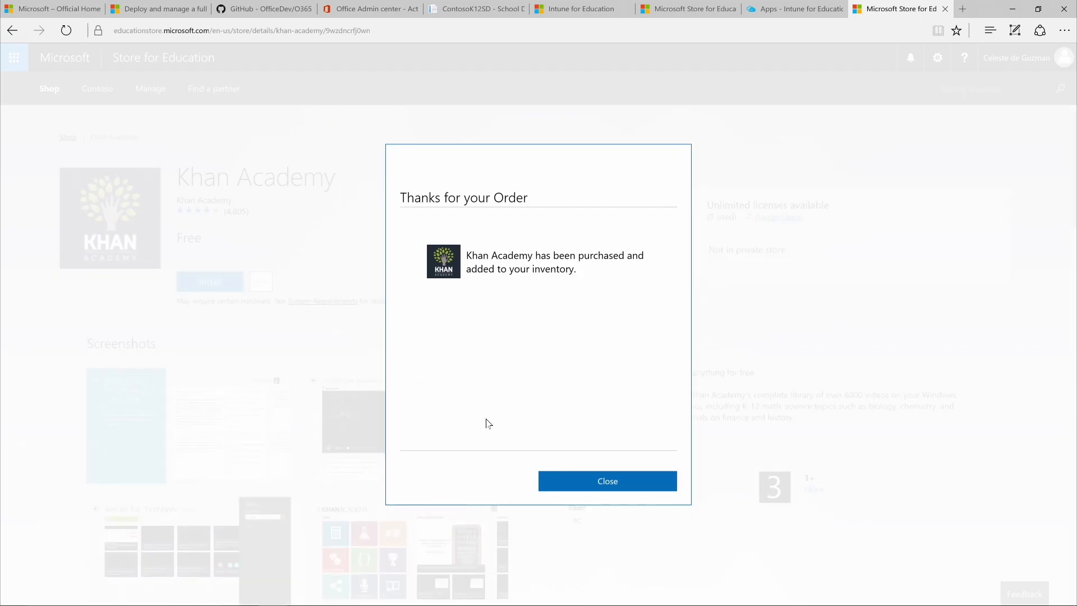
{"action": "left_click", "coordinate": [607, 480]}
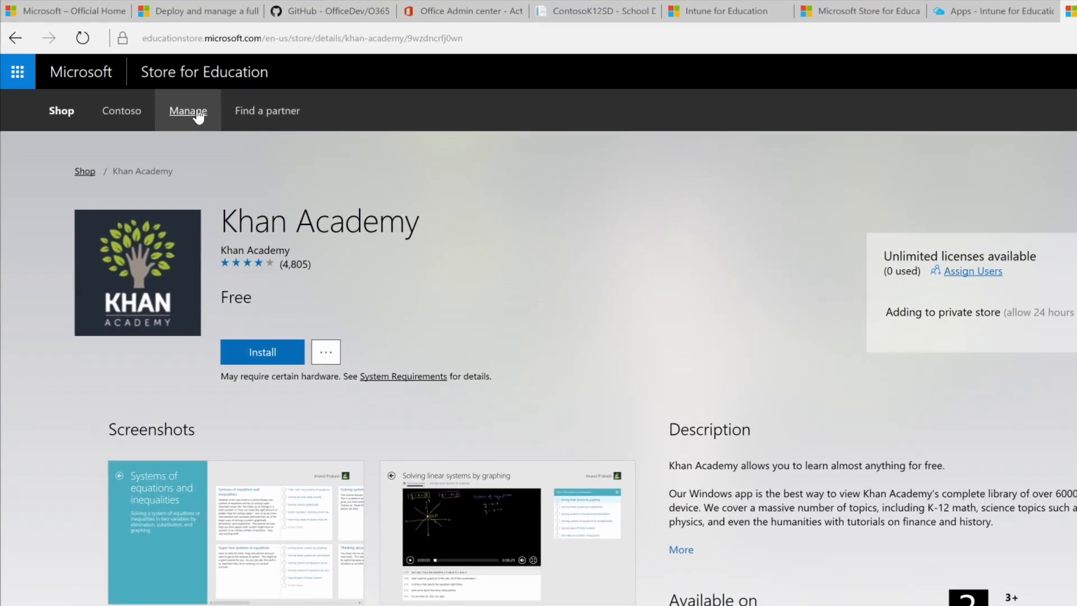
Step: View the acquired apps under Manage > Apps & software, then switch to Intune's app list
{"action": "left_click", "coordinate": [188, 110]}
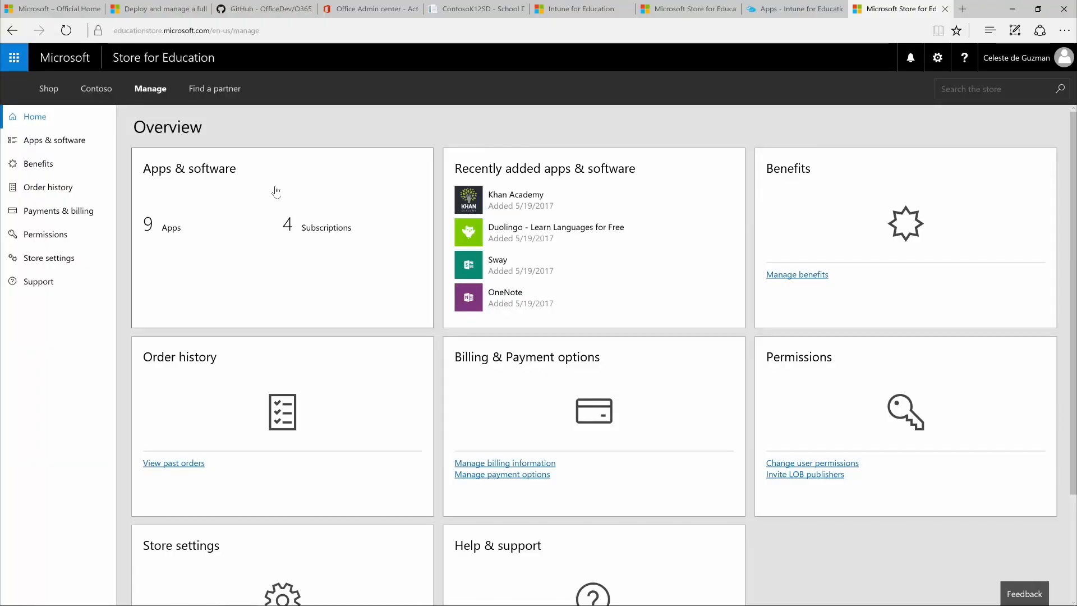
{"action": "left_click", "coordinate": [188, 168]}
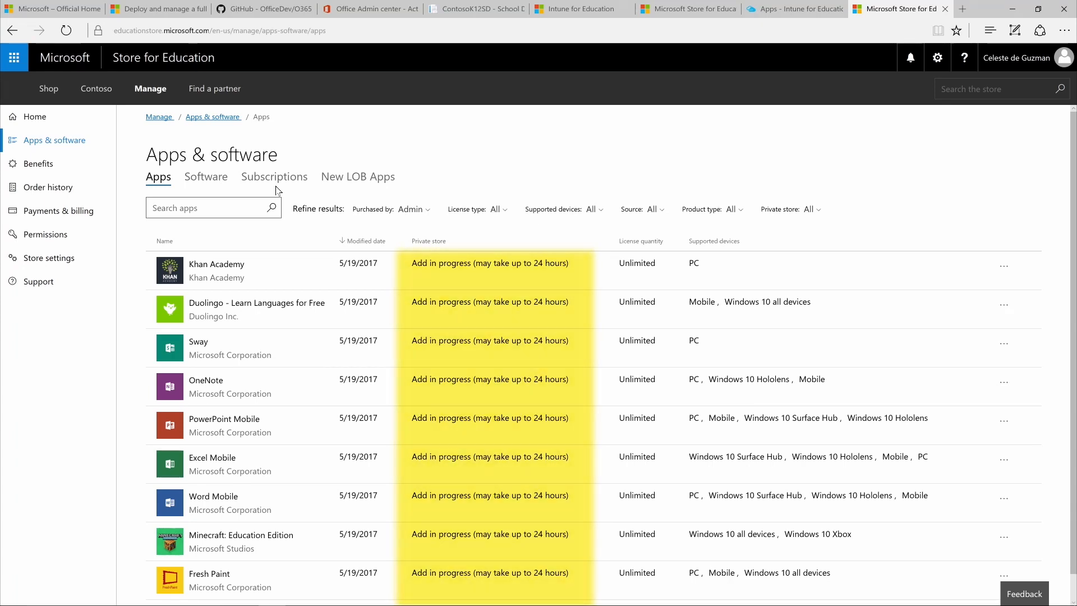
{"action": "left_click", "coordinate": [794, 9]}
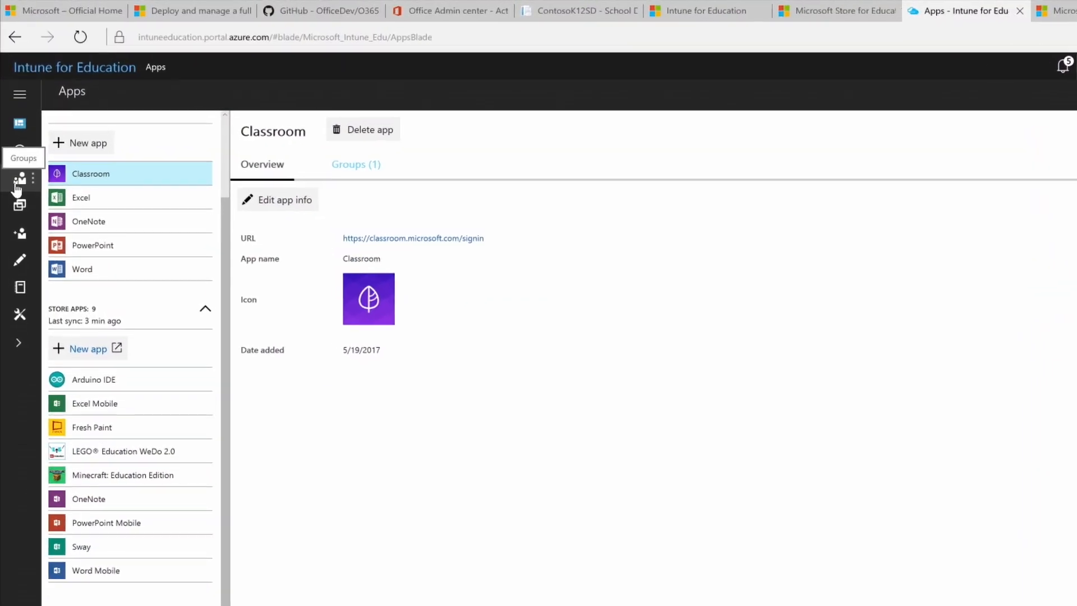
Step: Edit All Users' apps to add Fresh Paint and Minecraft: Education Edition, and save
{"action": "left_click", "coordinate": [20, 182]}
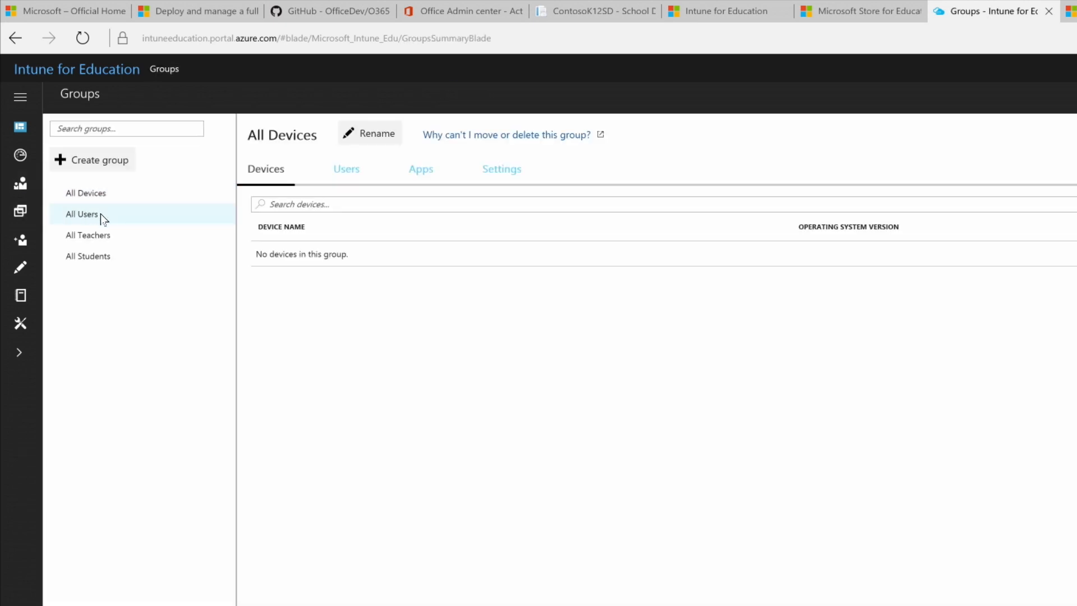
{"action": "left_click", "coordinate": [80, 214]}
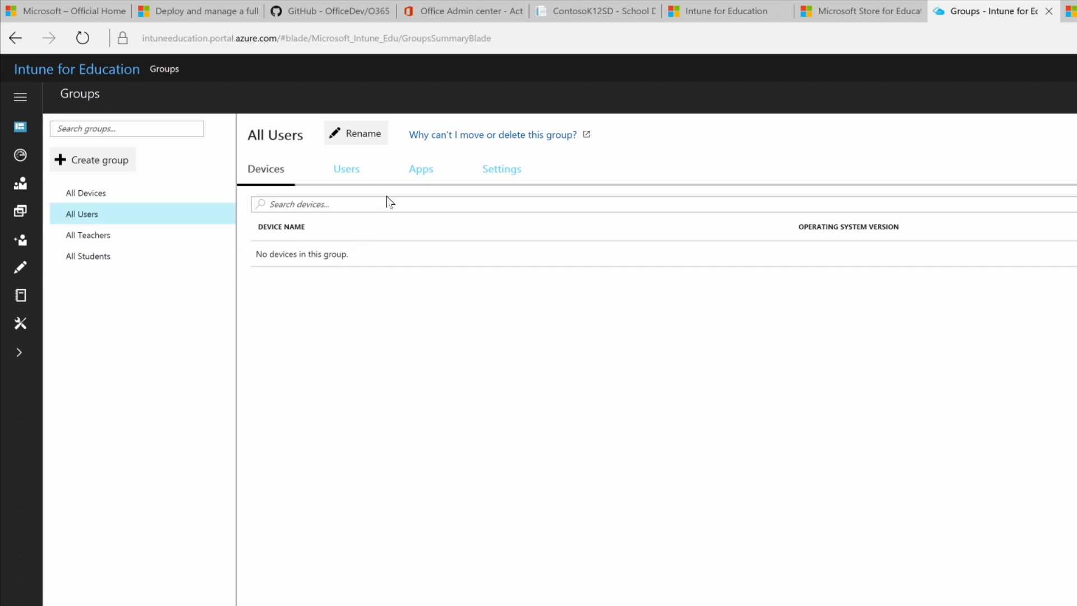
{"action": "left_click", "coordinate": [421, 168]}
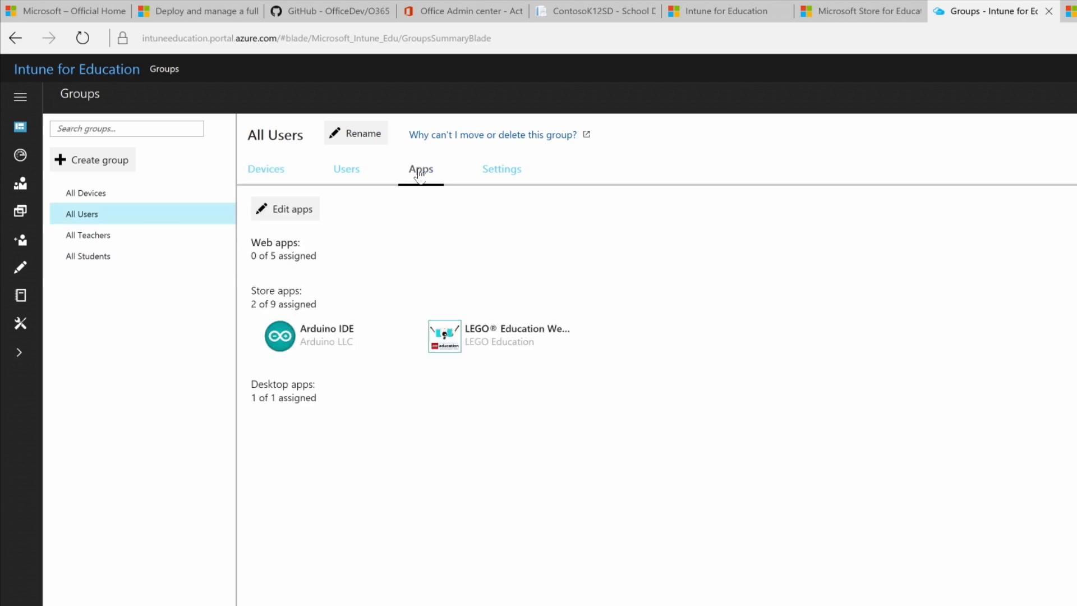
{"action": "left_click", "coordinate": [285, 208]}
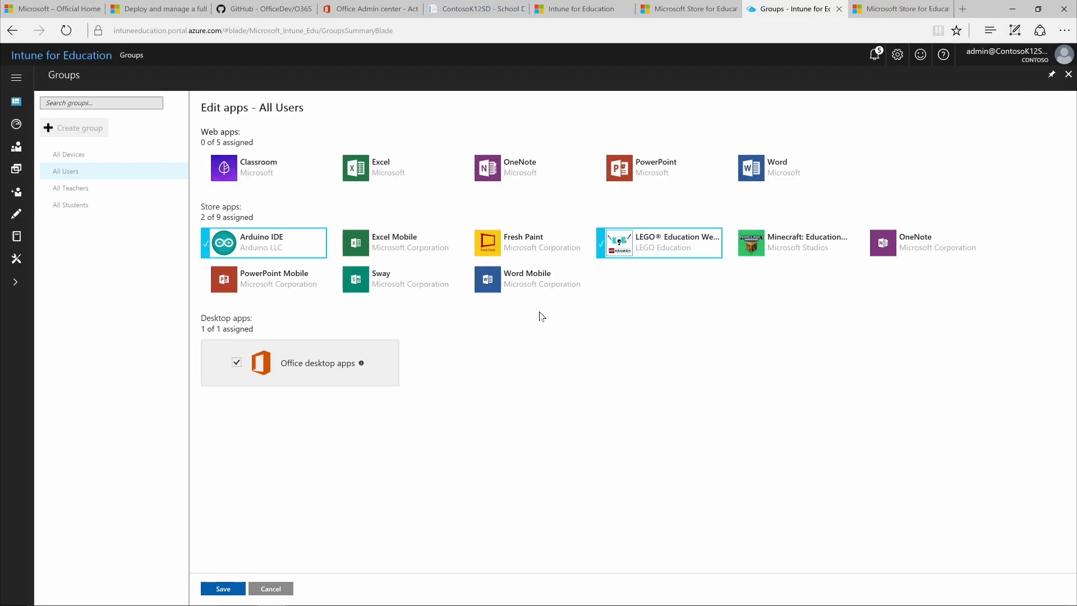
{"action": "left_click", "coordinate": [527, 242]}
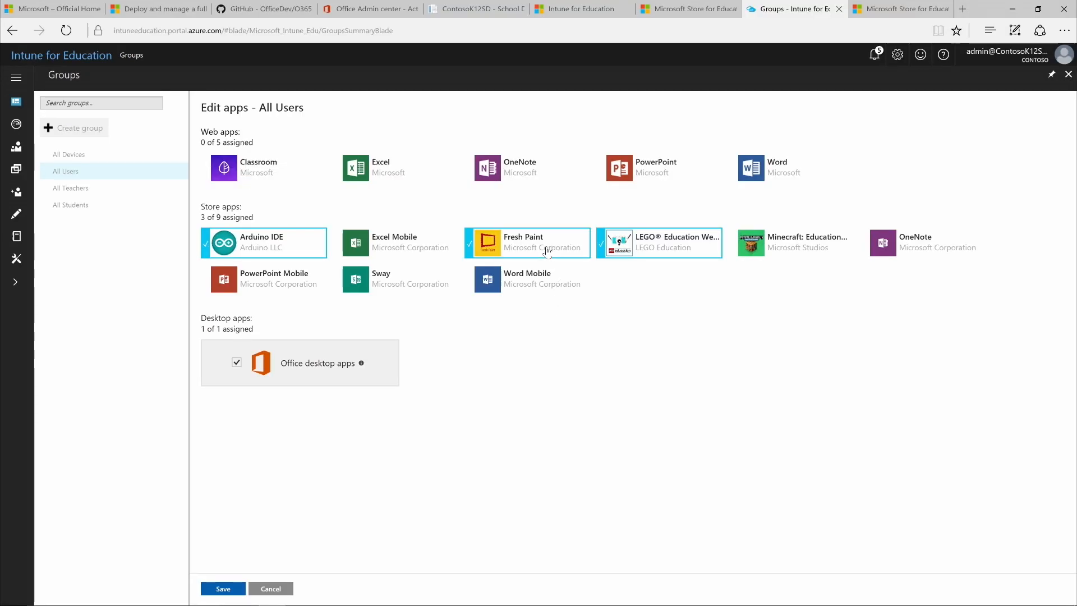
{"action": "mouse_move", "coordinate": [684, 244]}
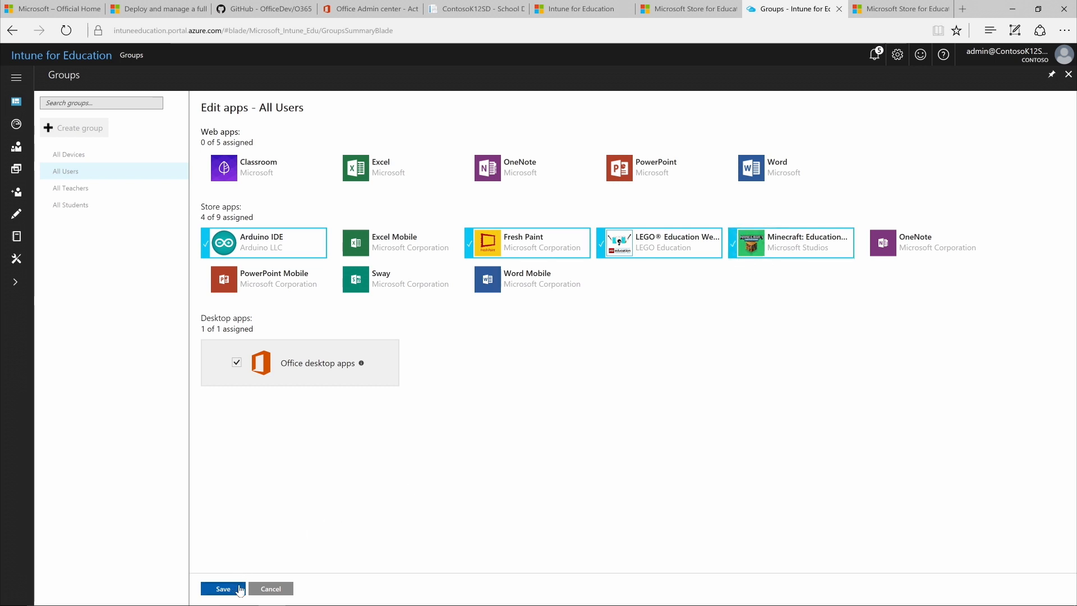
{"action": "left_click", "coordinate": [223, 588]}
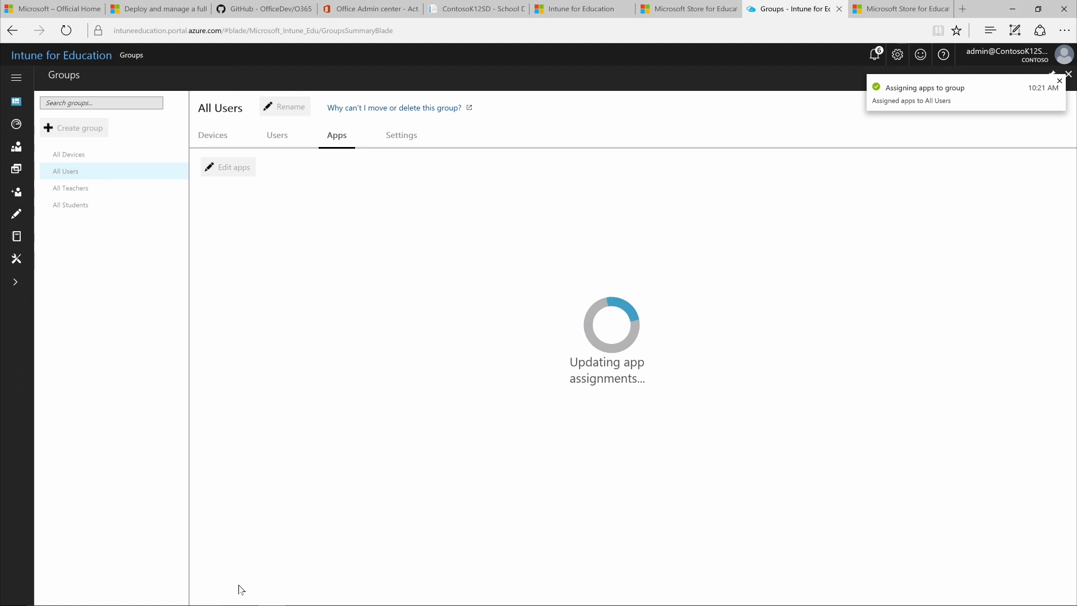